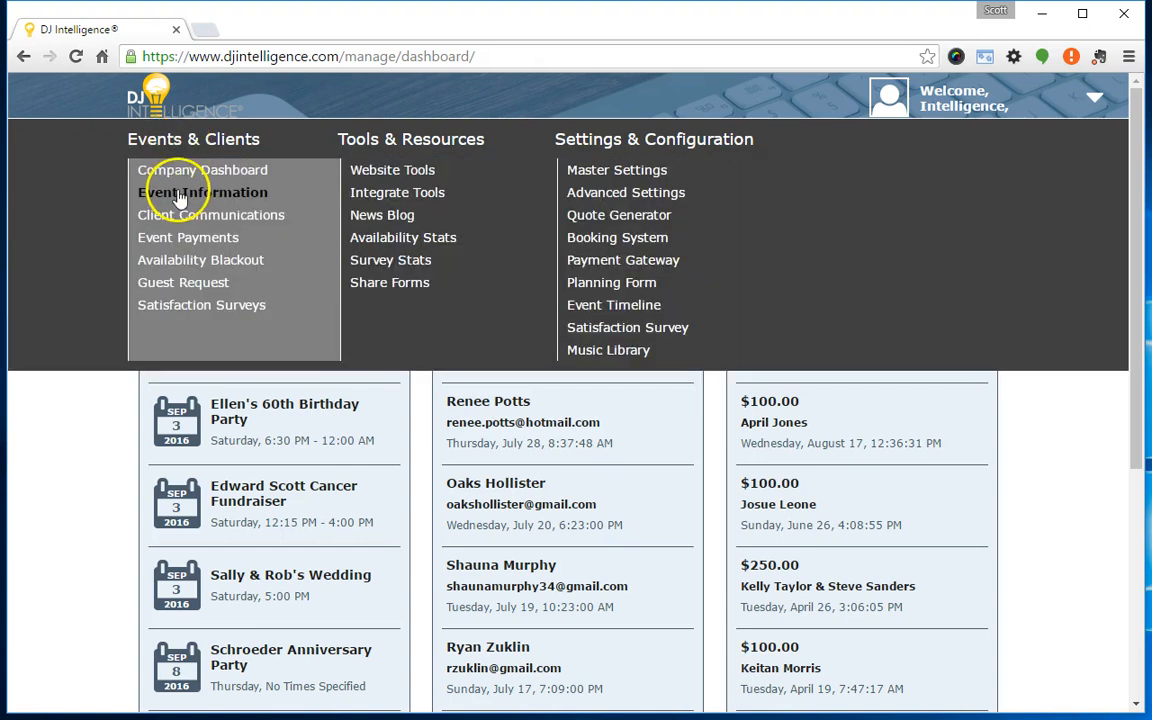
Step: Open the Event Information page from the Events & Clients menu
click(202, 192)
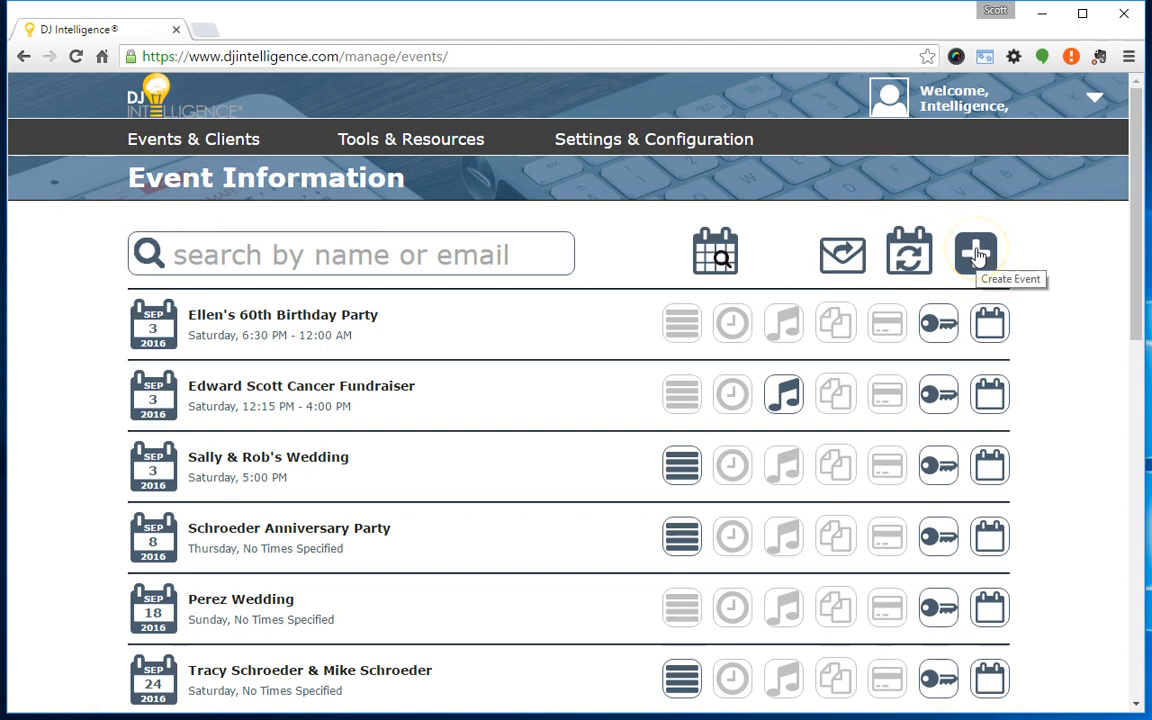
click(975, 252)
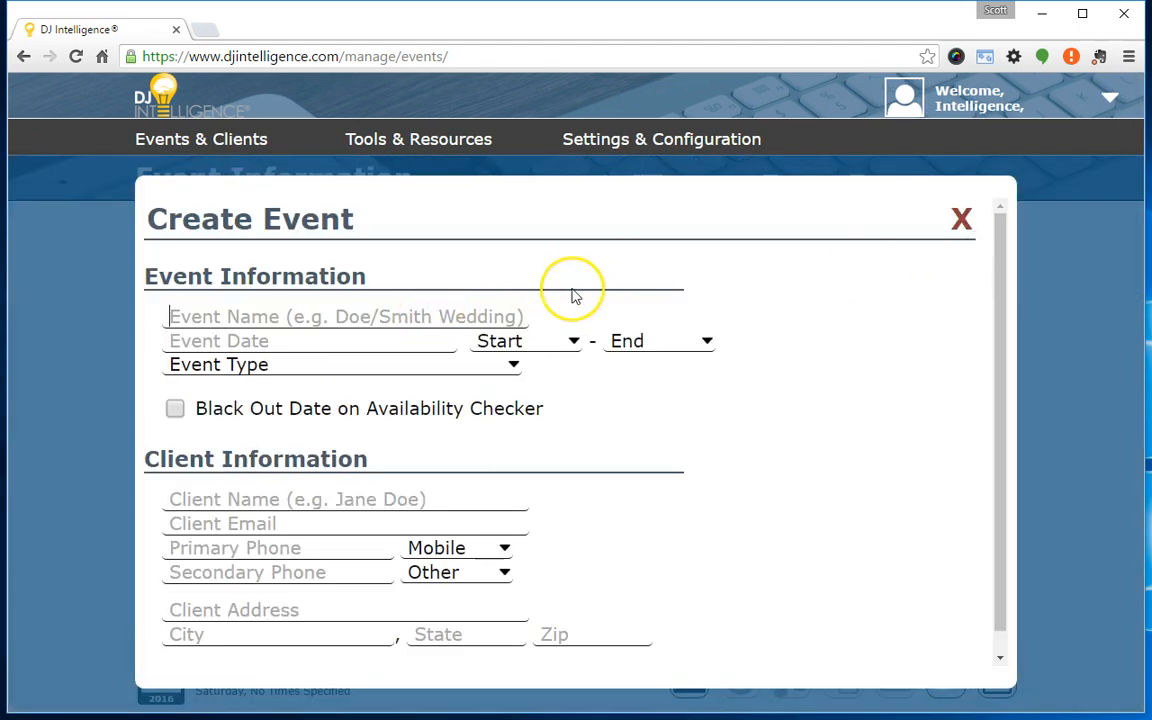
text(Doe & S)
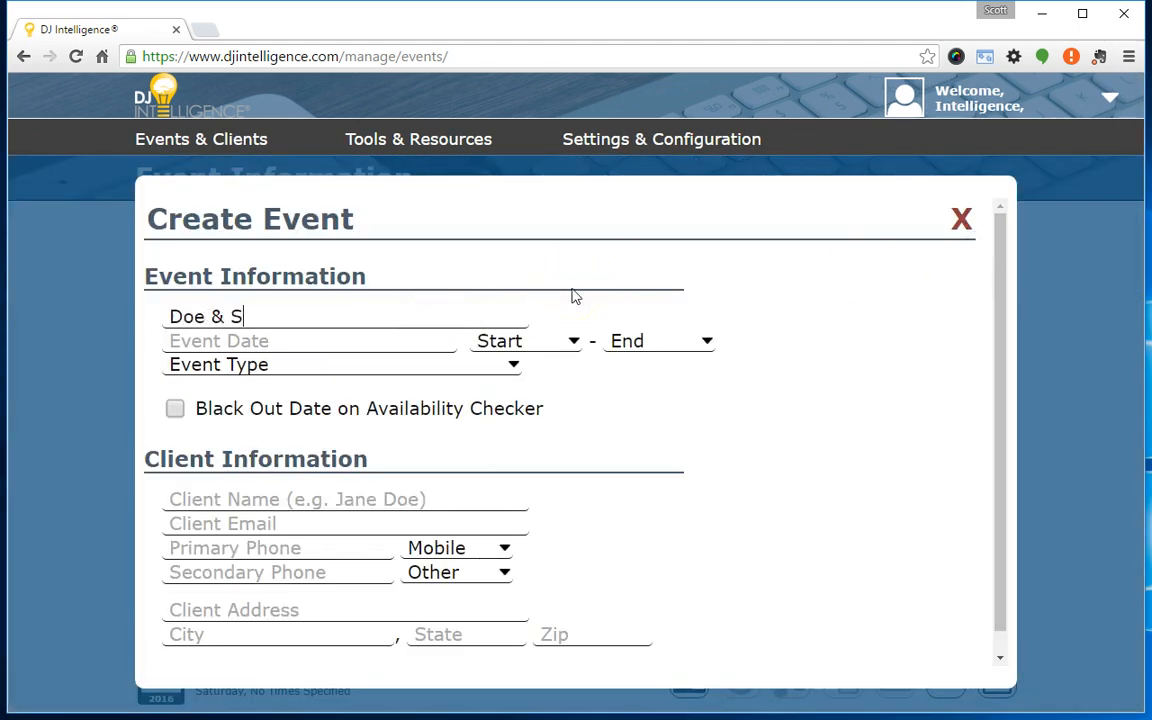
click(310, 341)
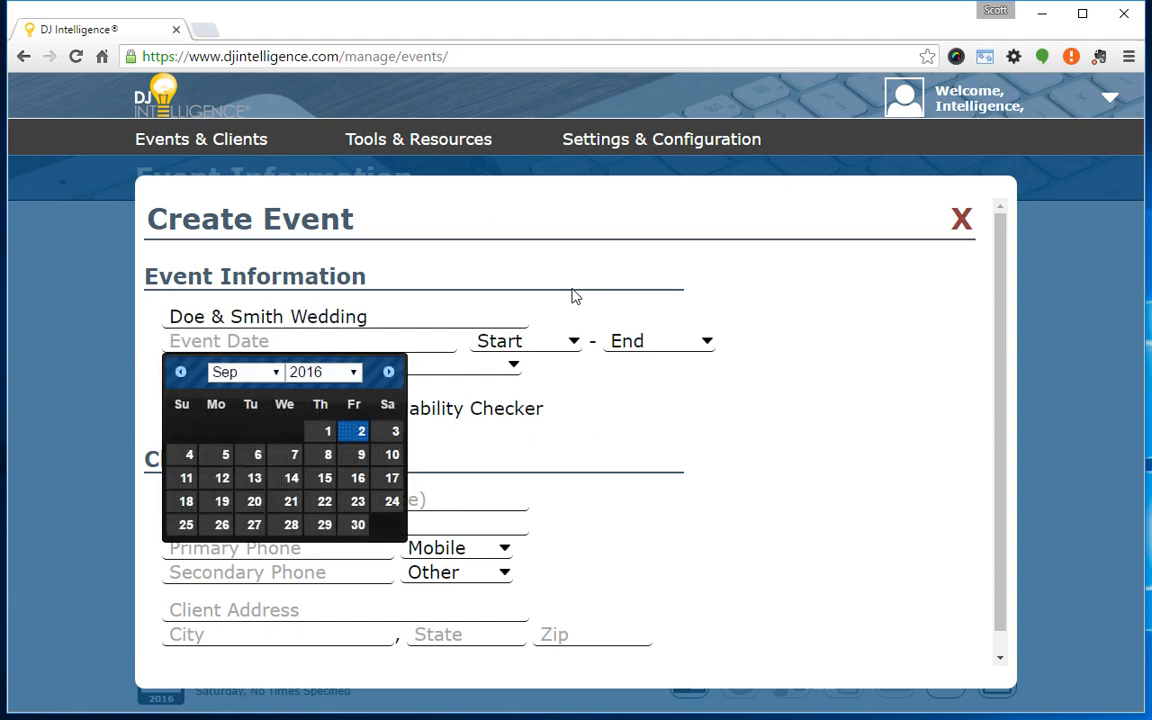
click(536, 341)
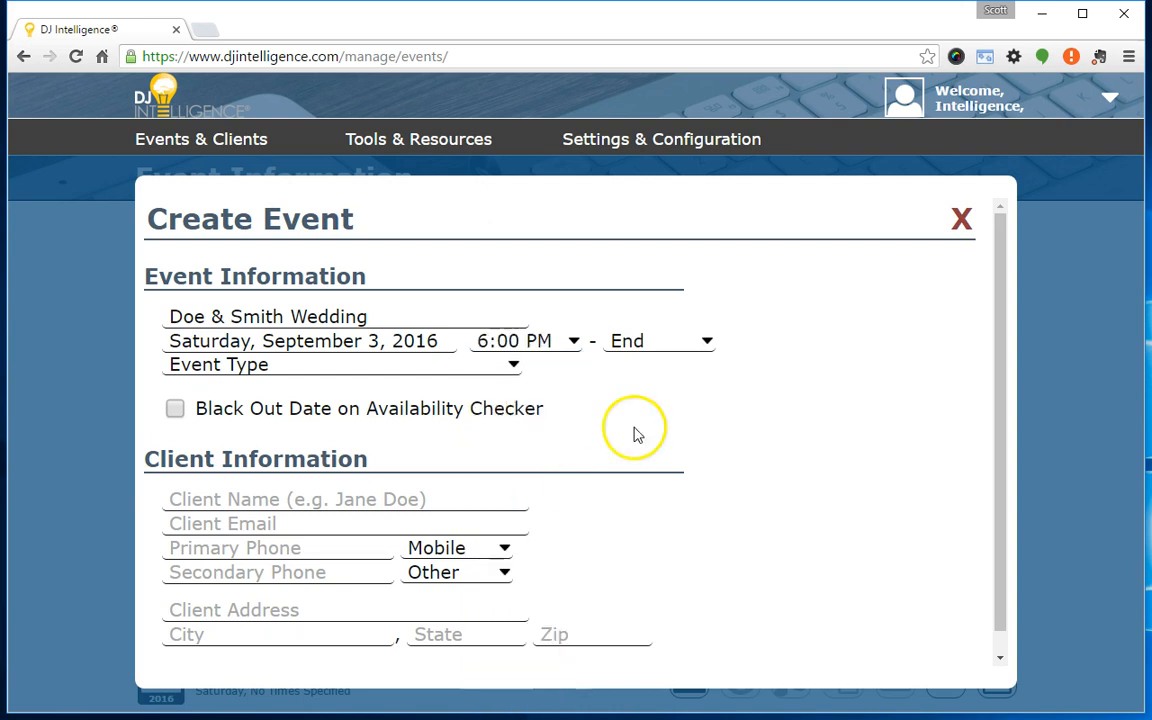
click(658, 341)
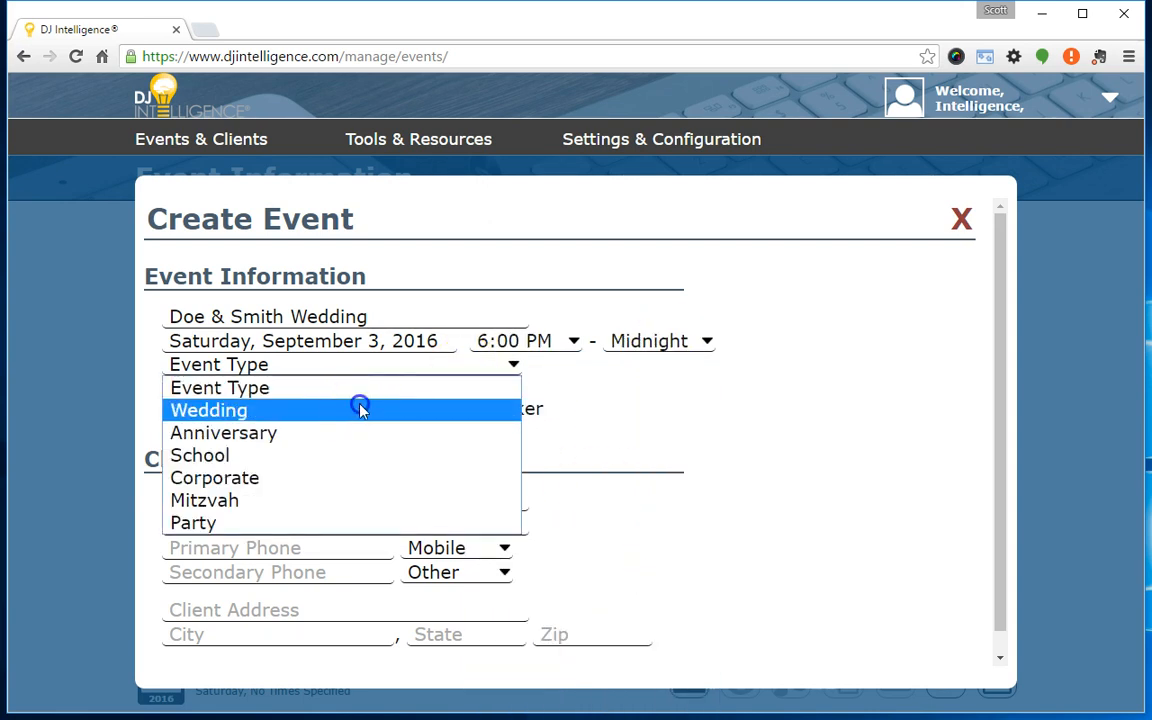
click(208, 410)
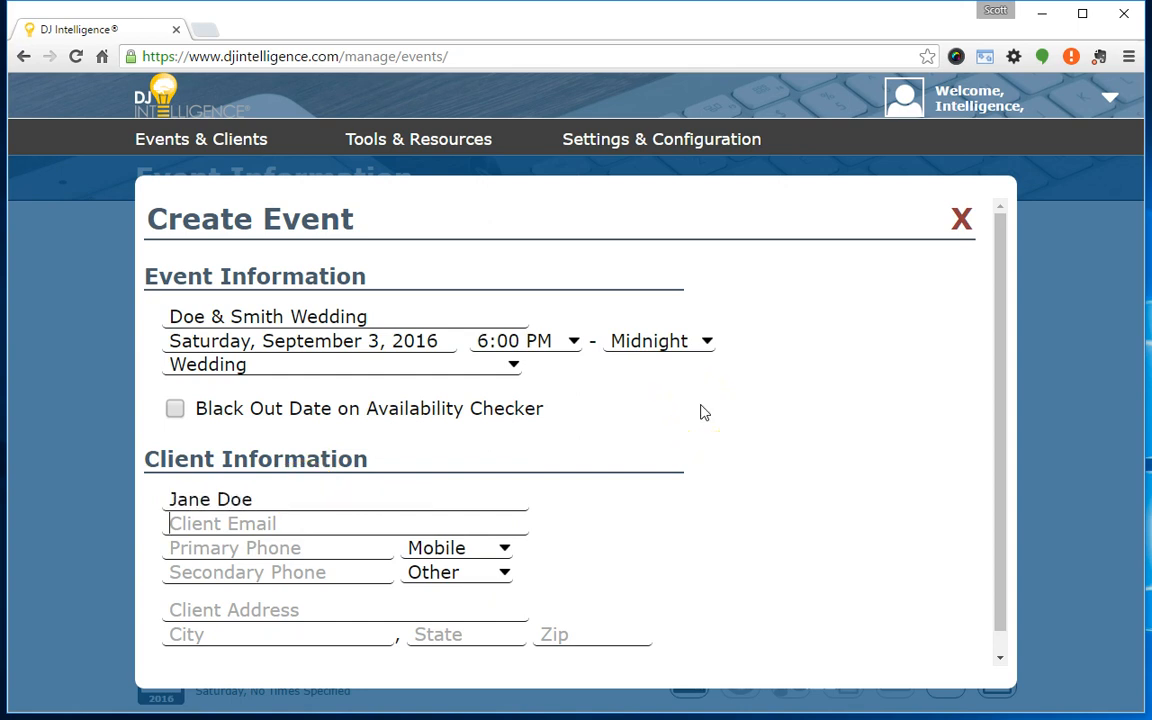
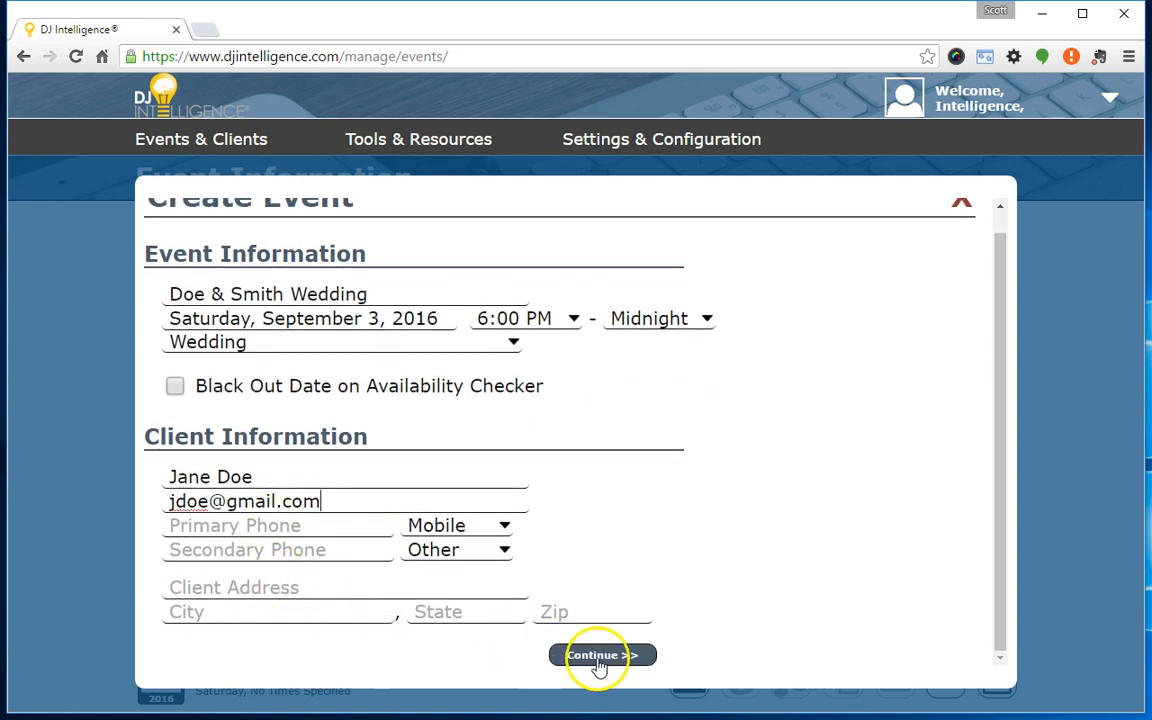
Step: Save the new event as #756796 and review its Manage Event summary
click(603, 655)
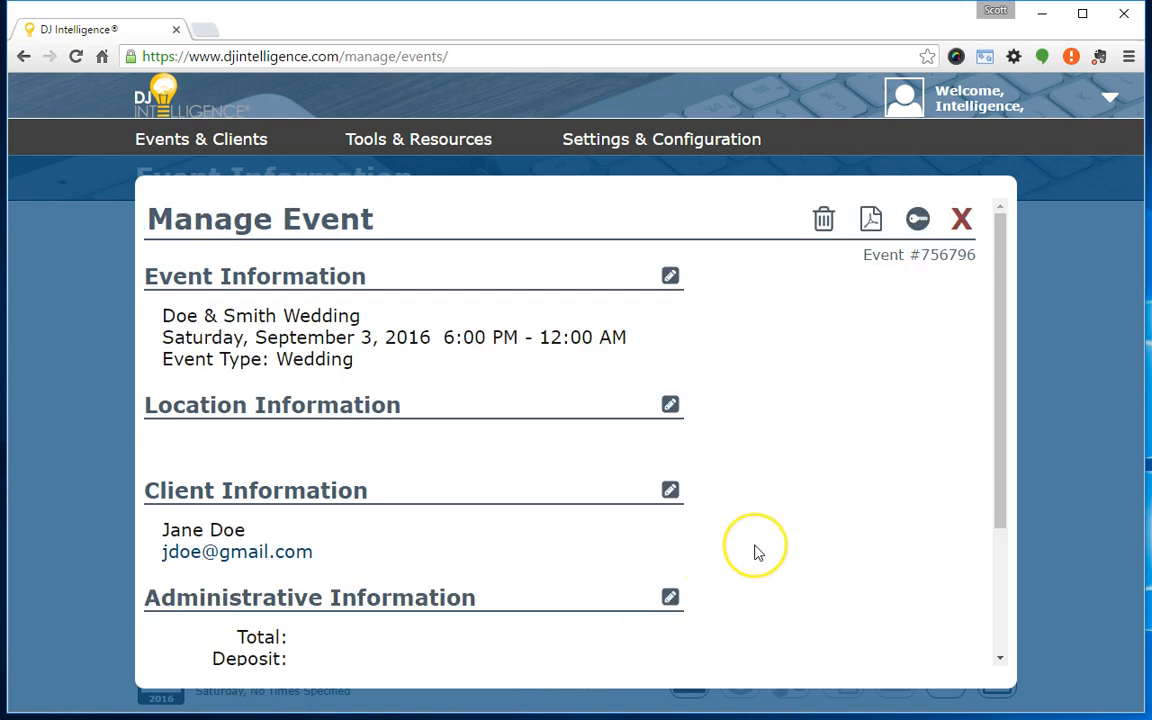
scroll(down, 3)
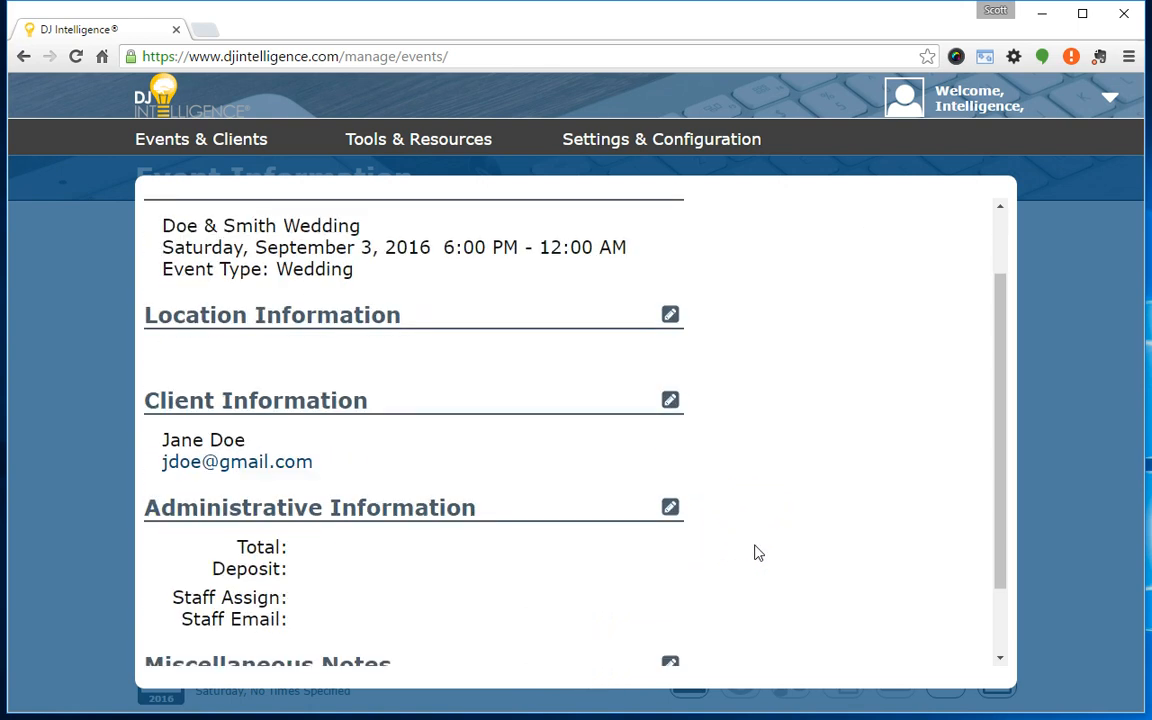
scroll(up, 3)
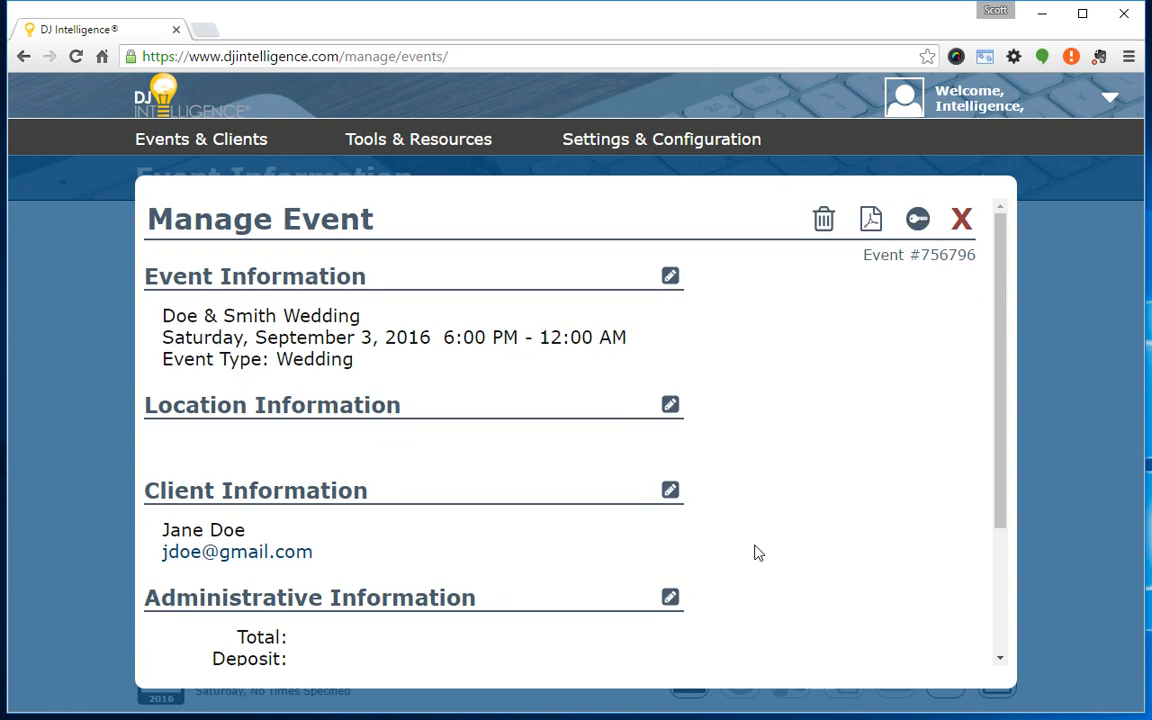
mouse_move(670, 405)
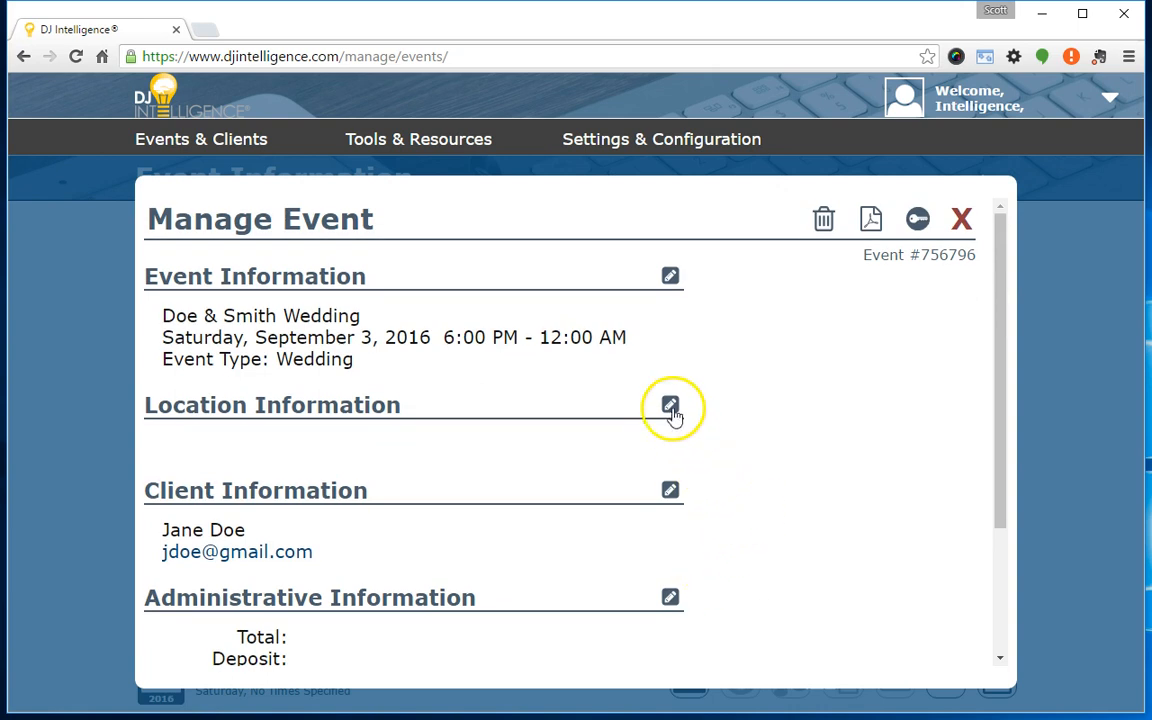
Step: Set the event location to Willowbrook Inn, Willowbrook, IL and save it
click(670, 405)
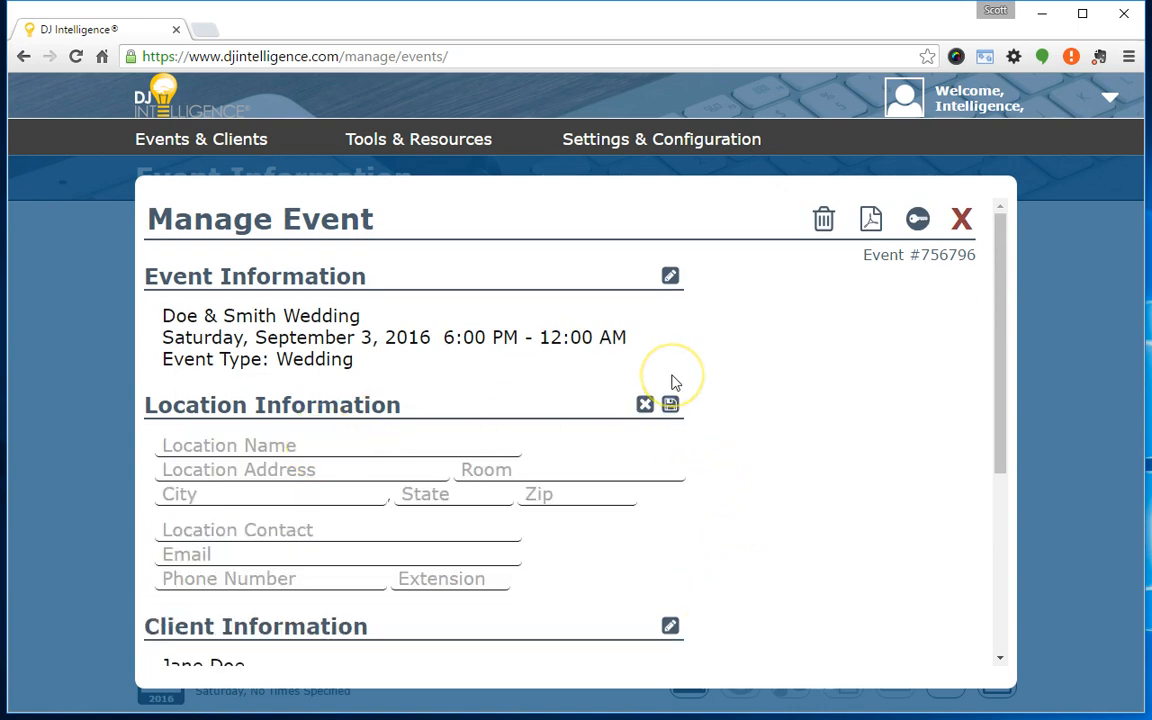
text(Willowbrook Inn)
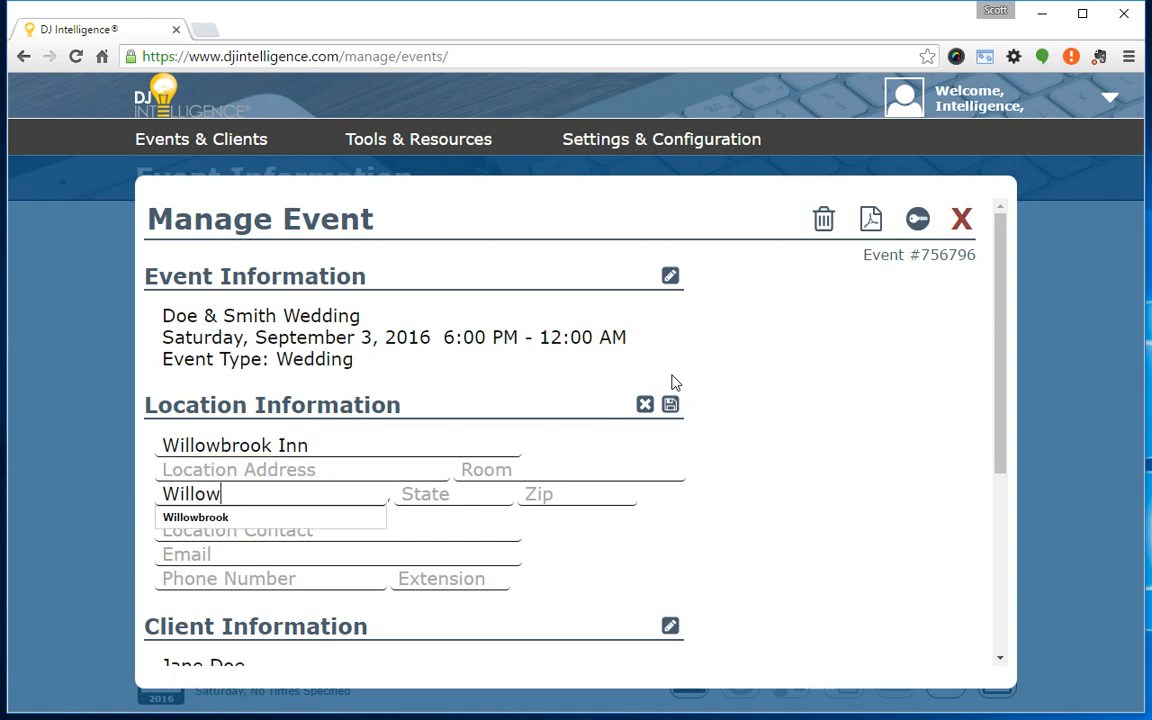
click(196, 518)
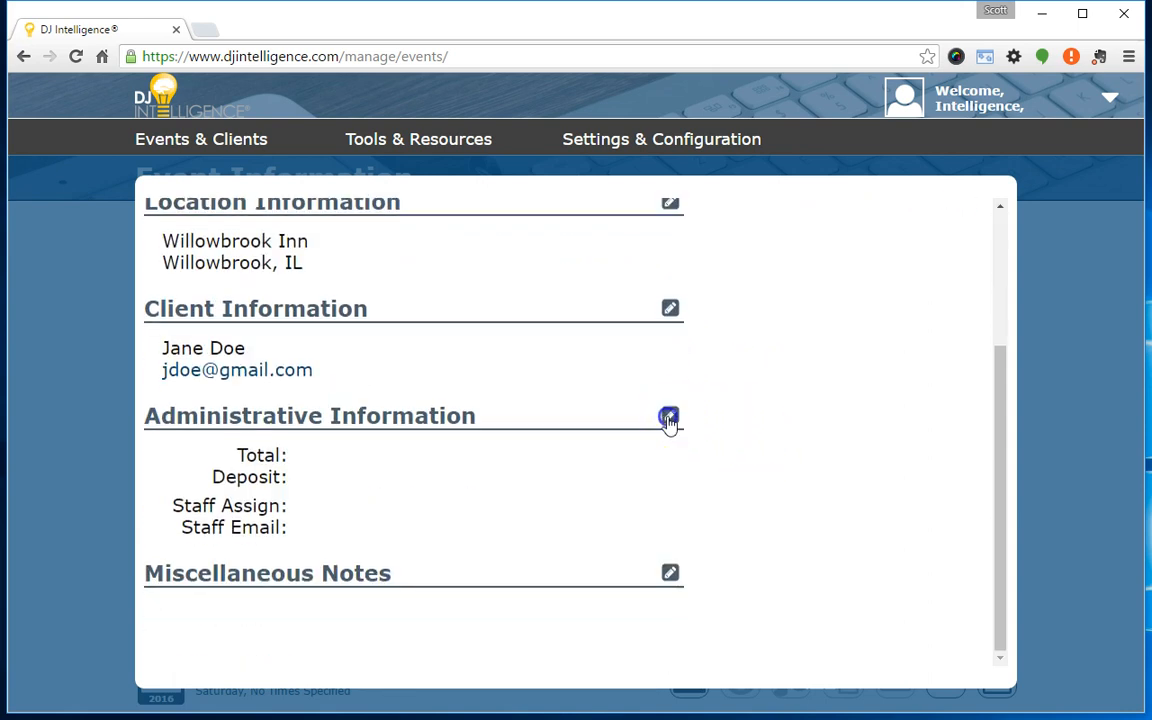
Step: Enter a $1,000 total and $200 deposit, assign a staff member, and save
click(669, 416)
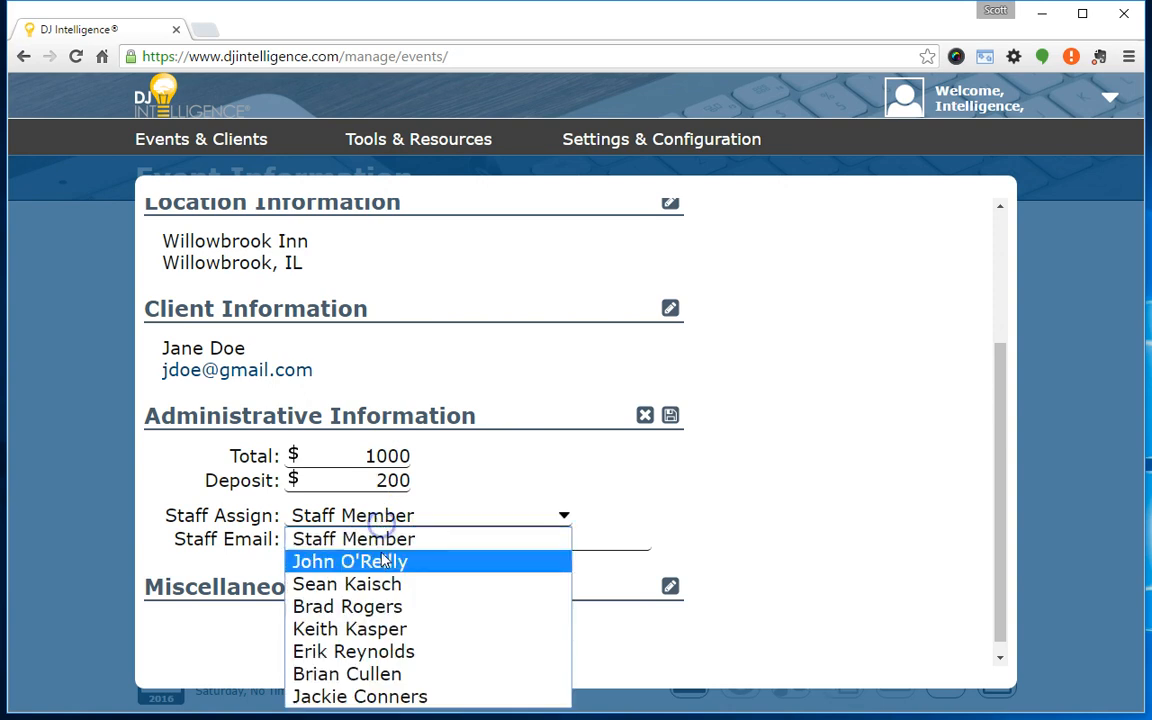
click(349, 561)
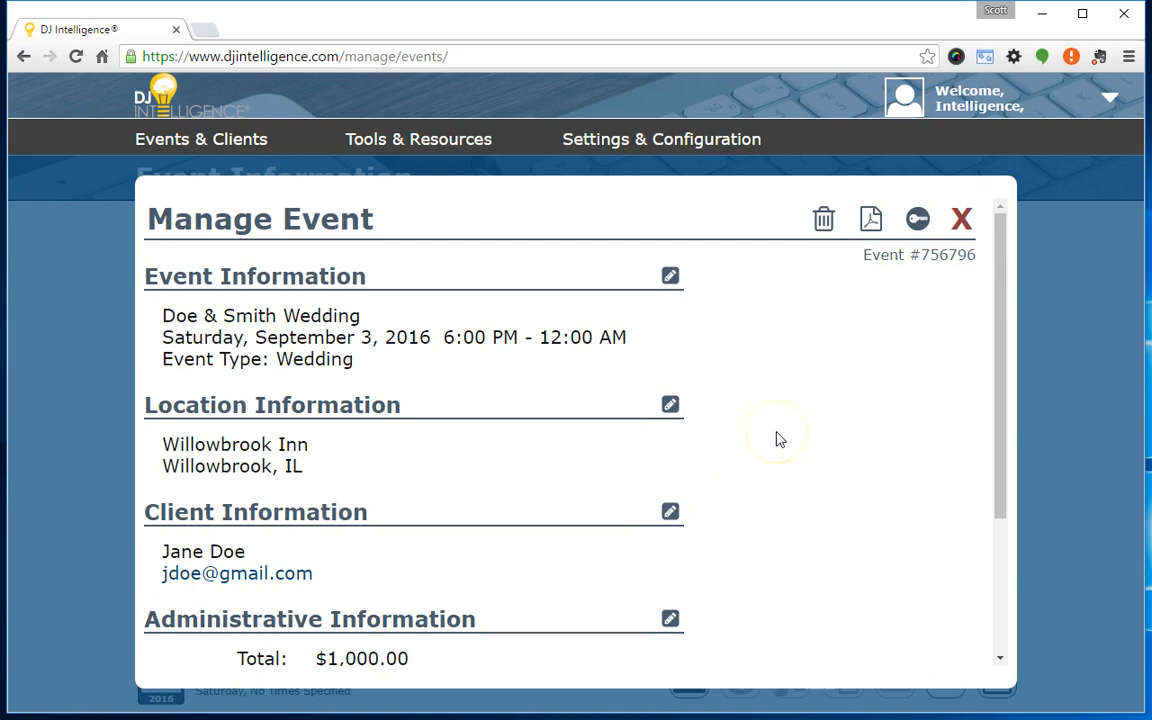
mouse_move(918, 219)
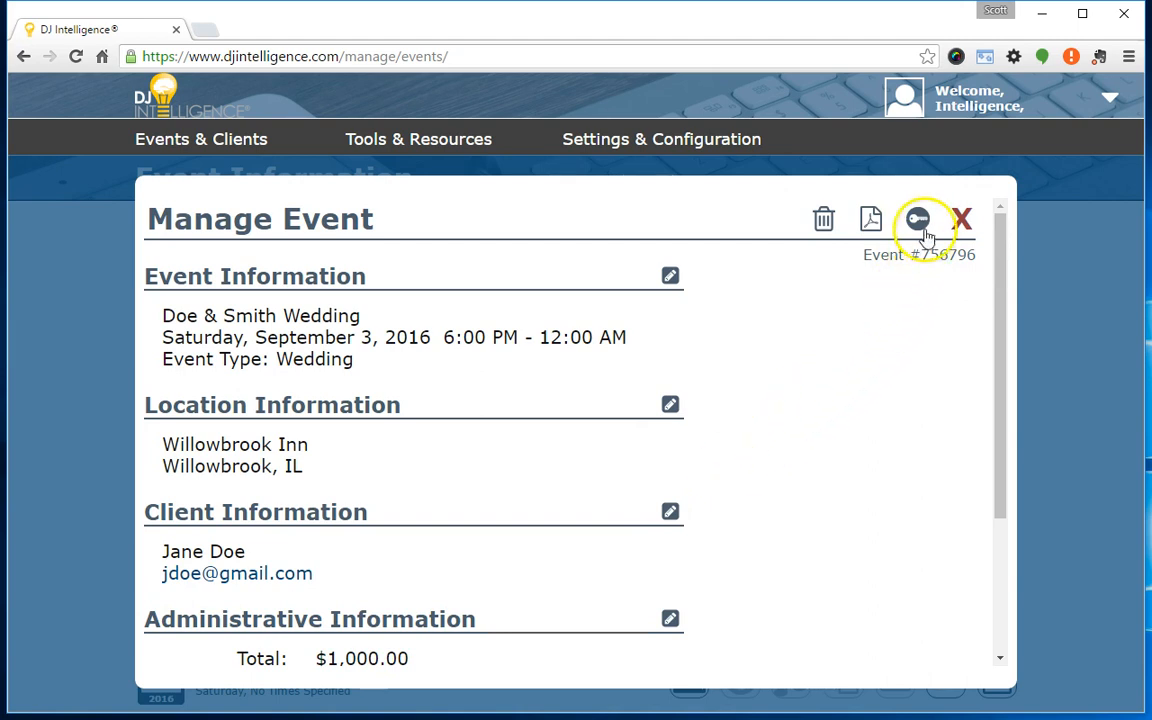
mouse_move(919, 219)
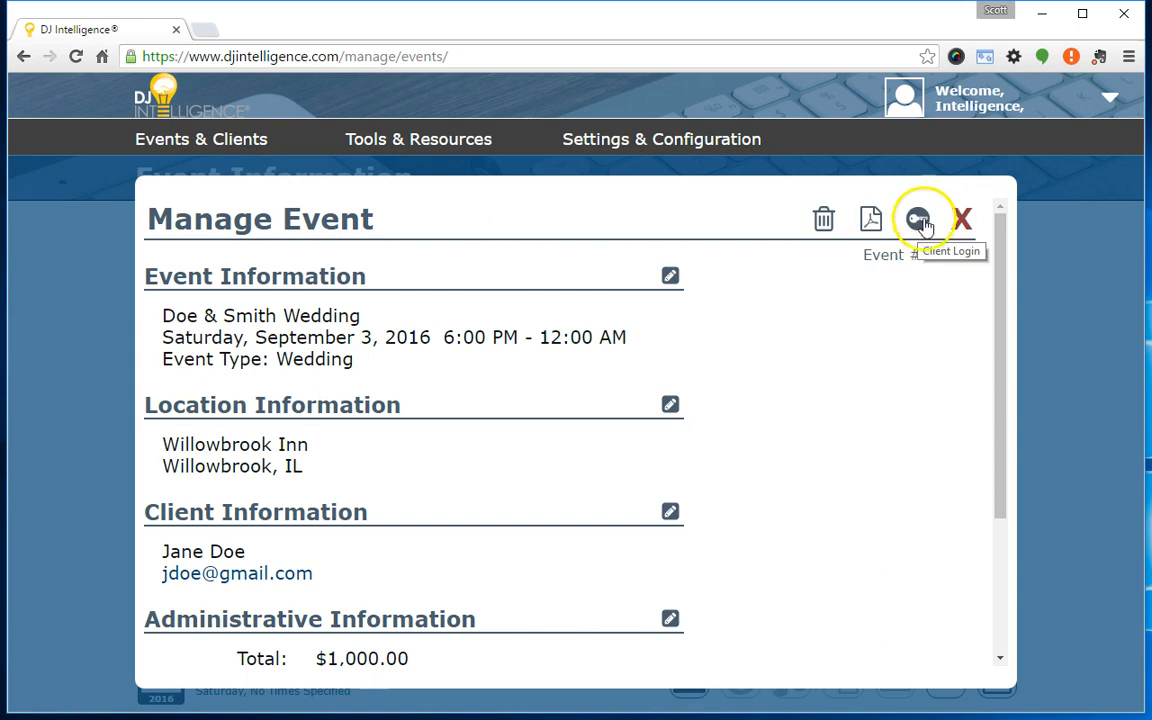
mouse_move(920, 222)
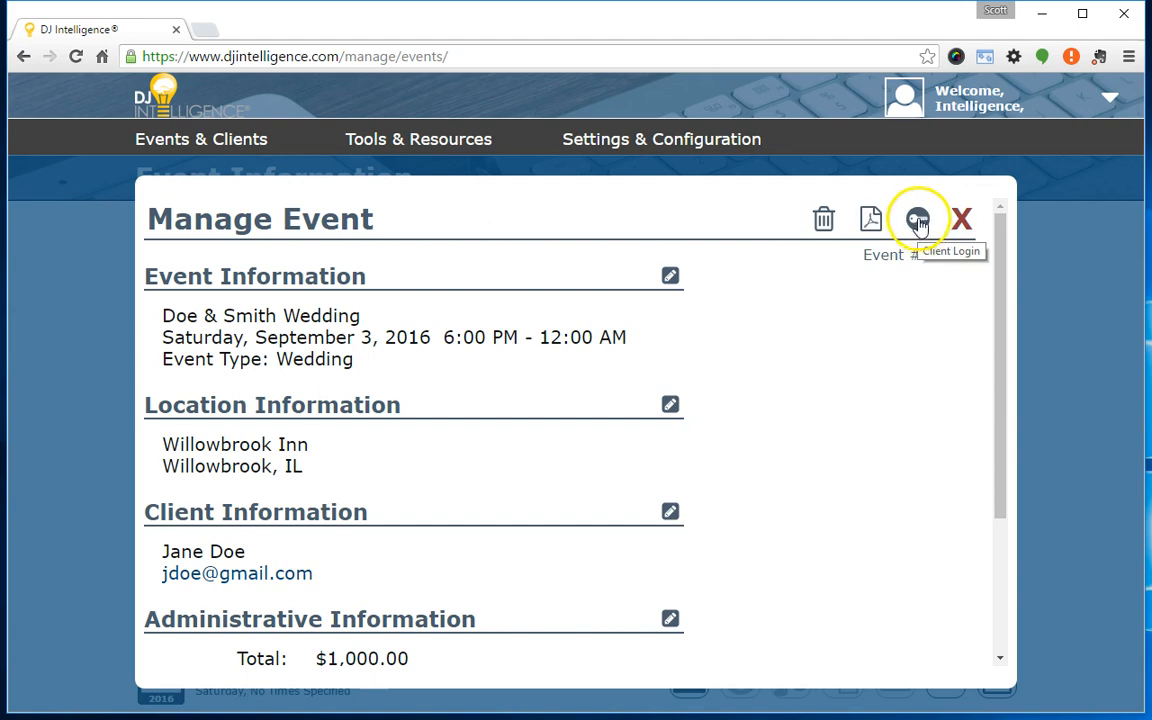
click(918, 219)
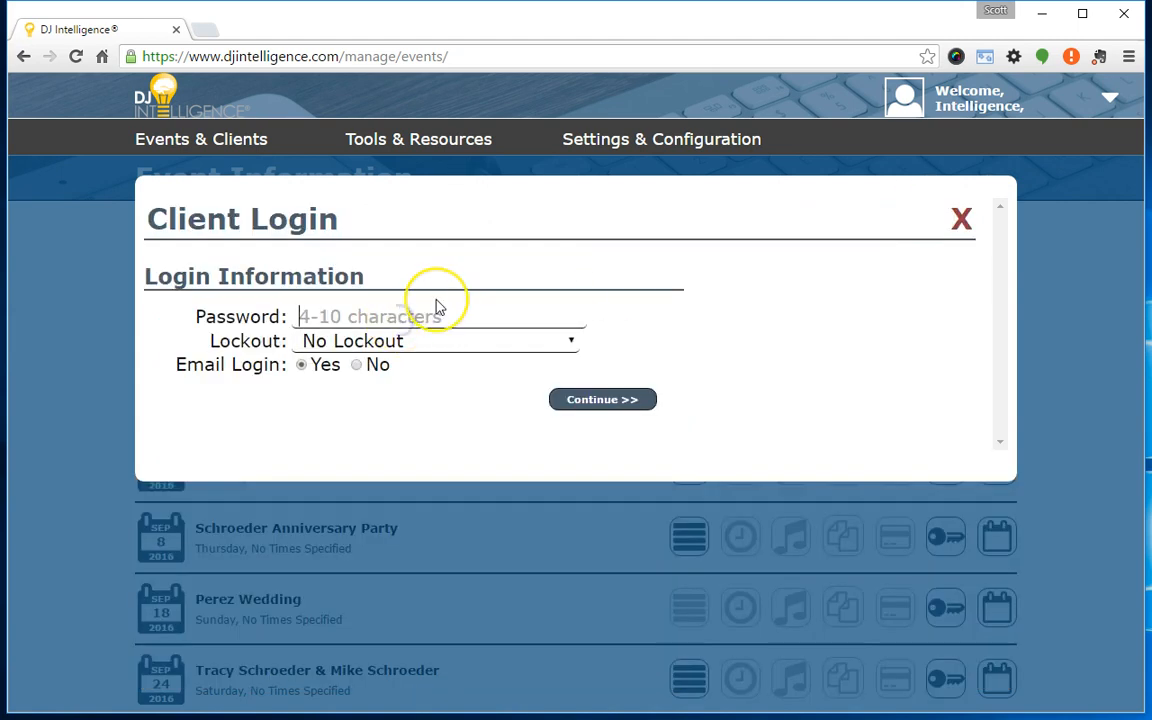
text(test)
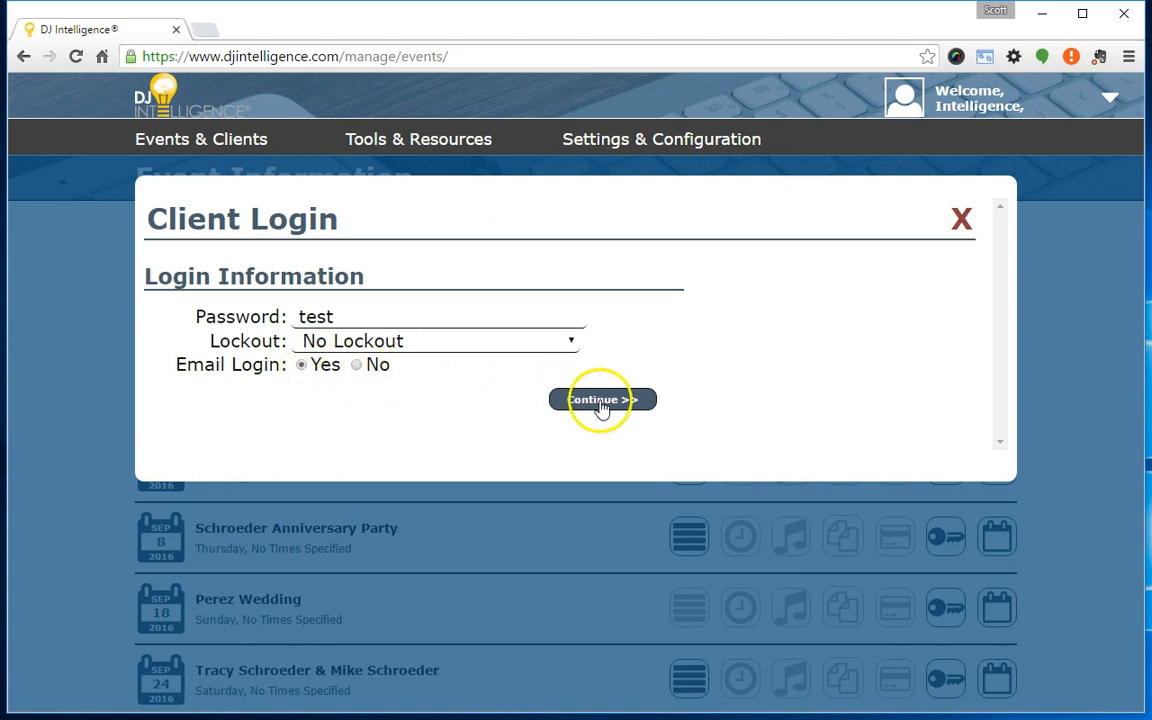
click(602, 399)
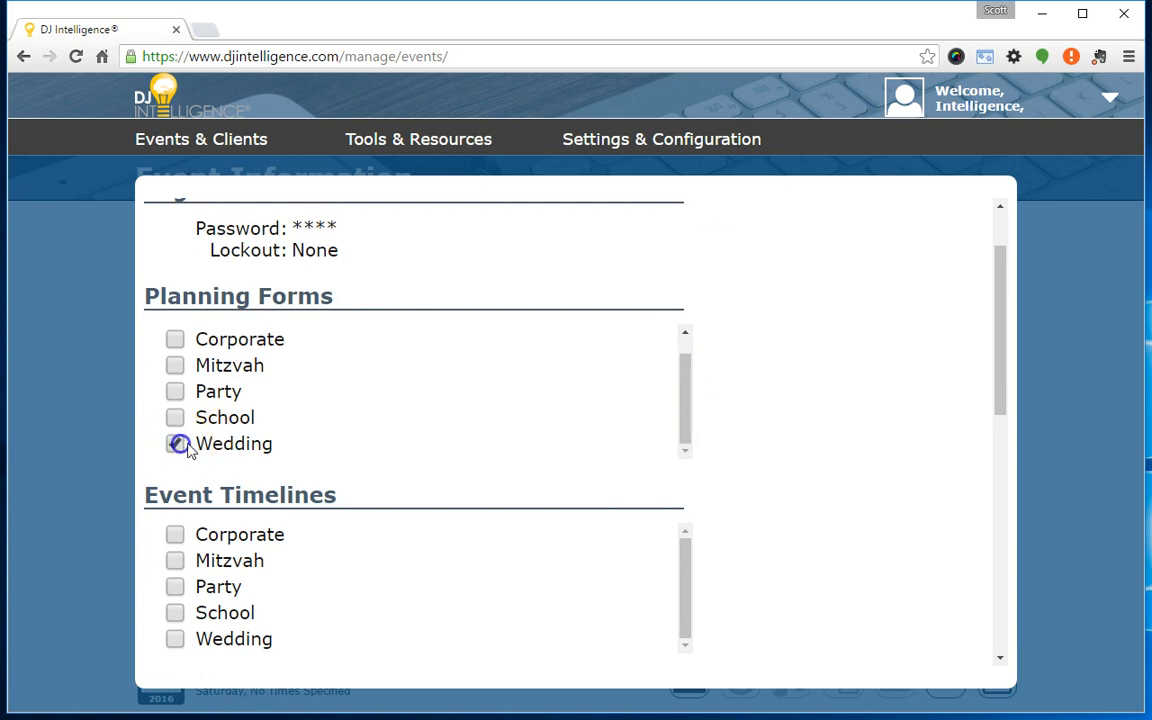
Step: Enable the Wedding planning form for the client login and close the dialog
click(175, 444)
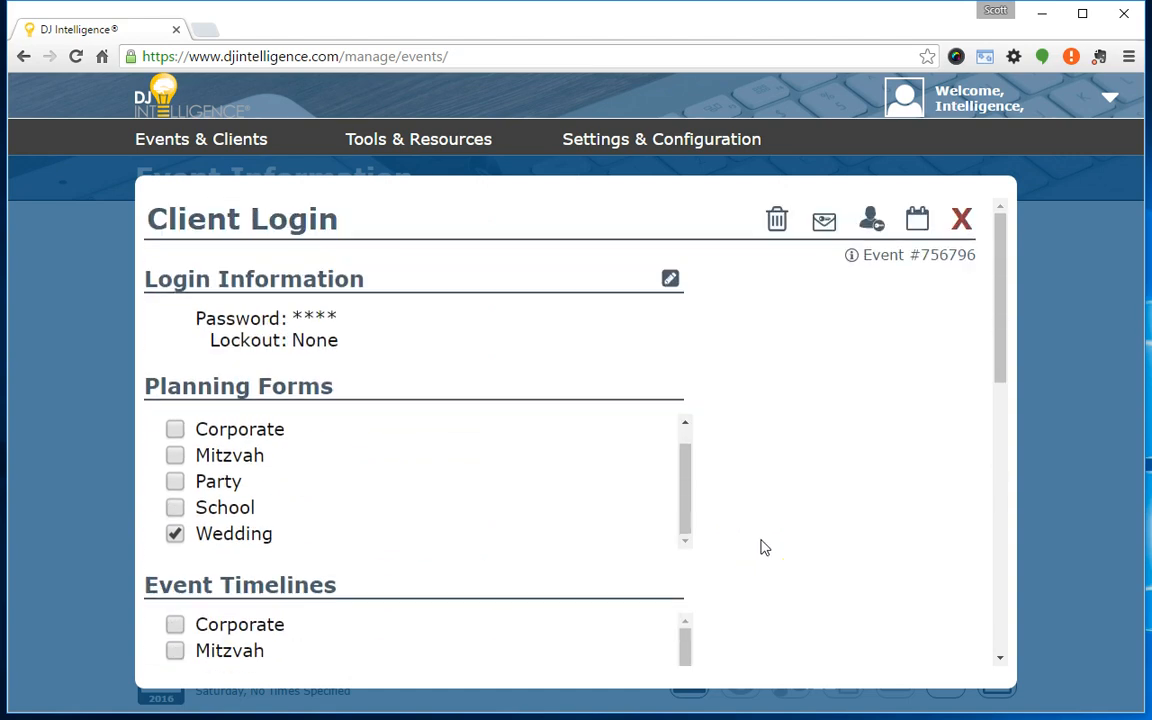
mouse_move(962, 219)
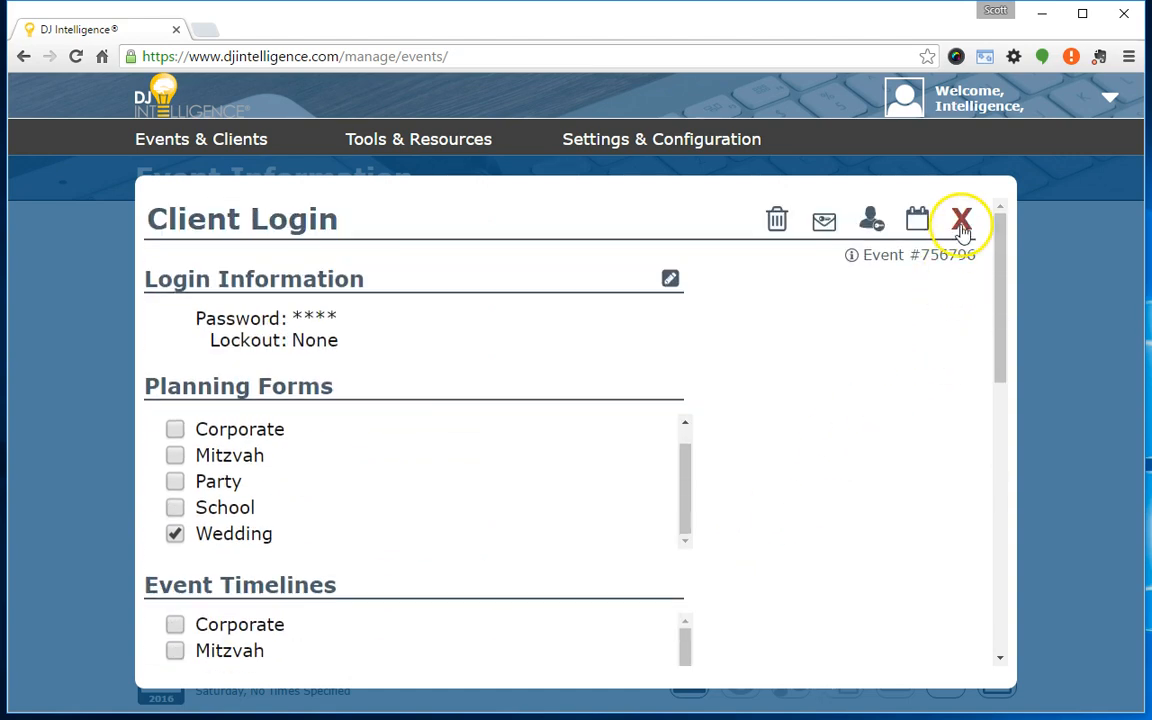
click(958, 222)
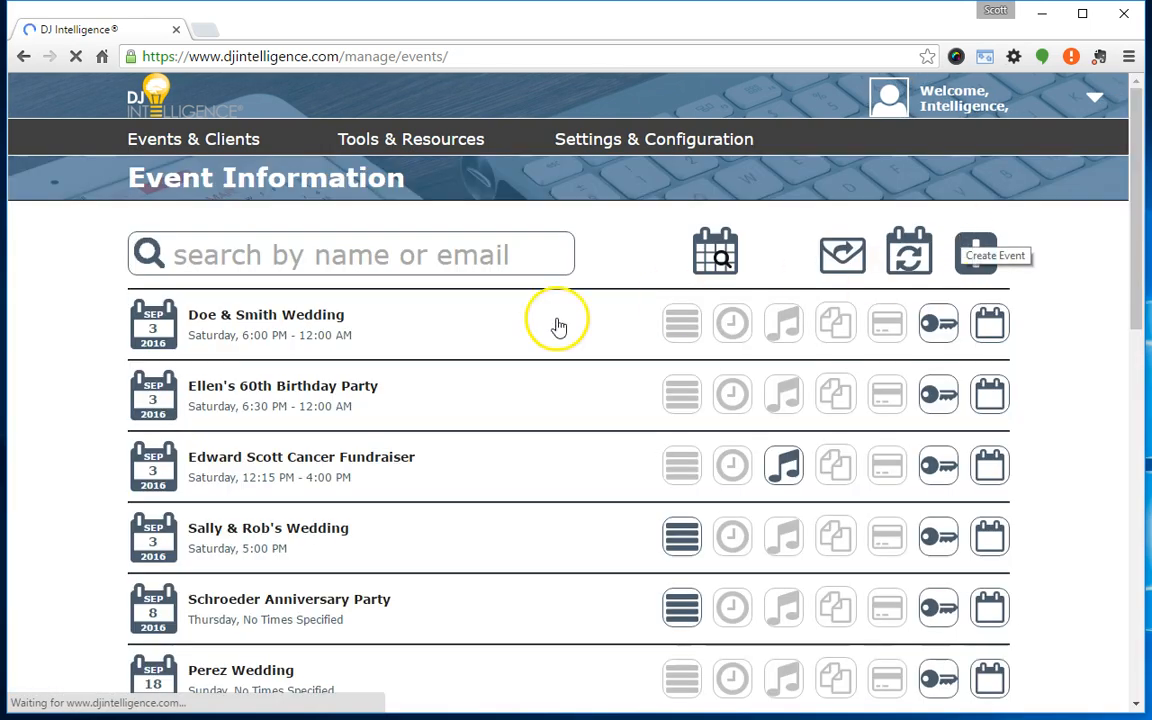